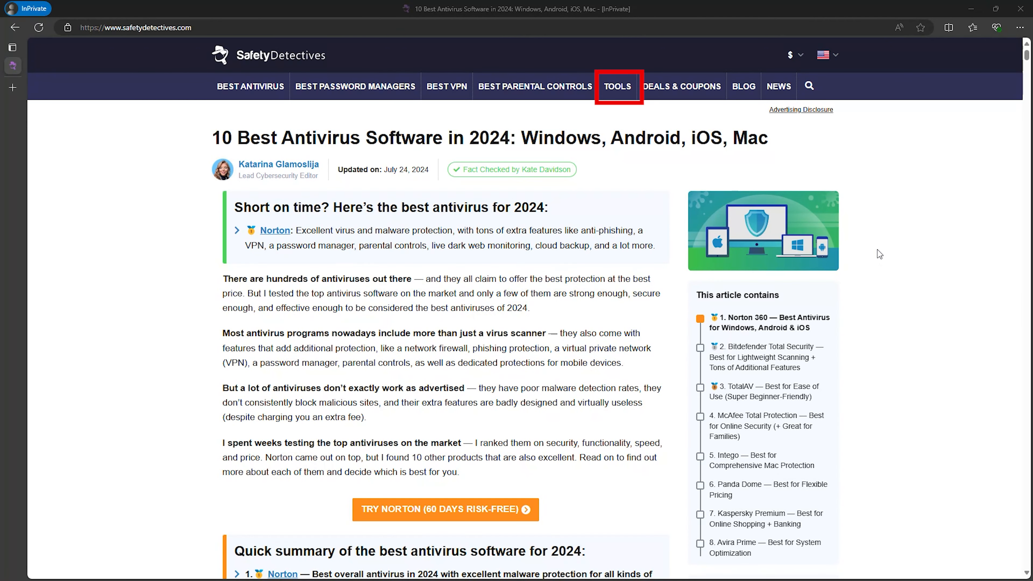
# Choose Password Meter from the site's Tools menu to leave the antivirus article
pyautogui.click(617, 86)
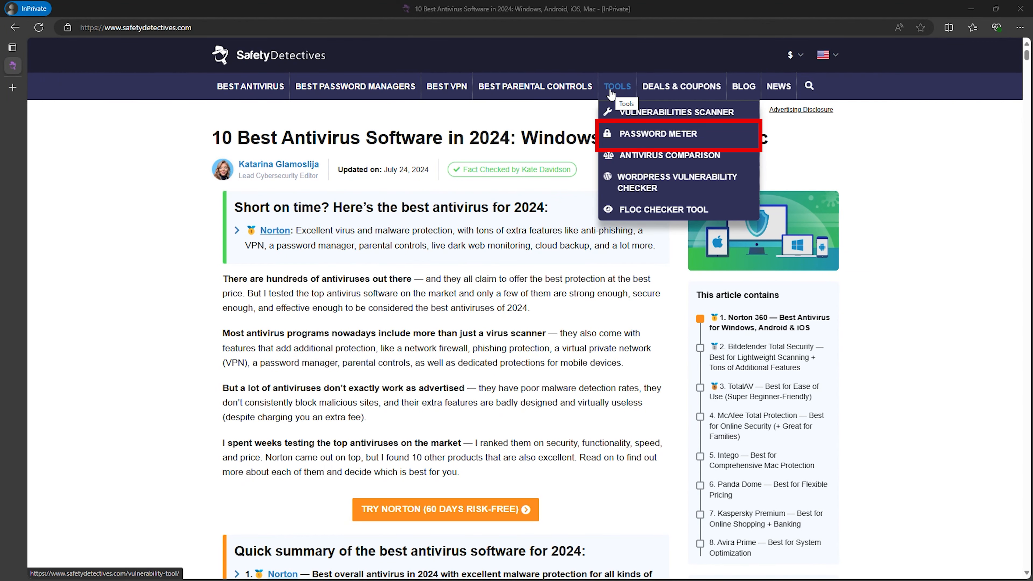
pyautogui.click(659, 134)
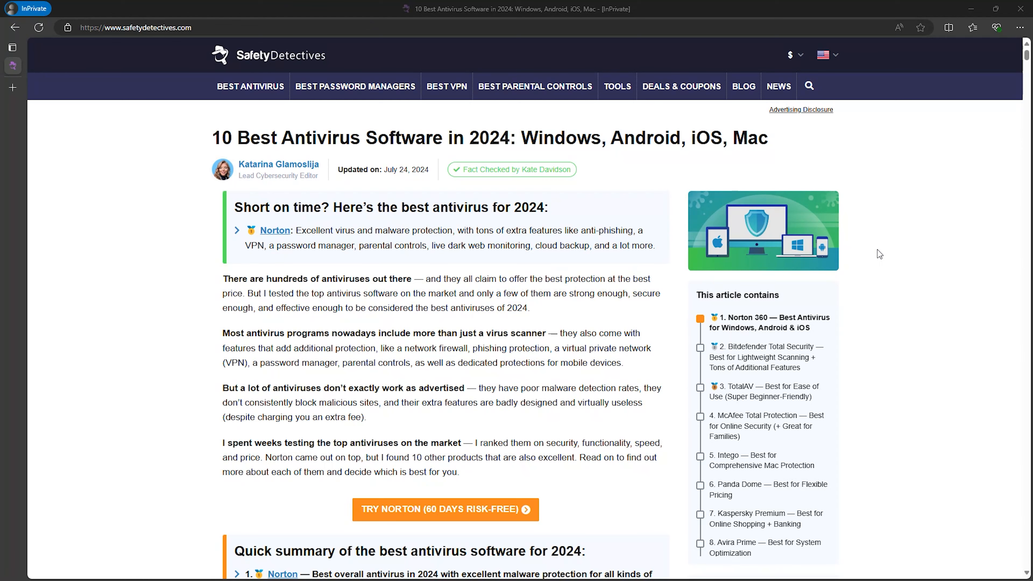
pyautogui.click(618, 86)
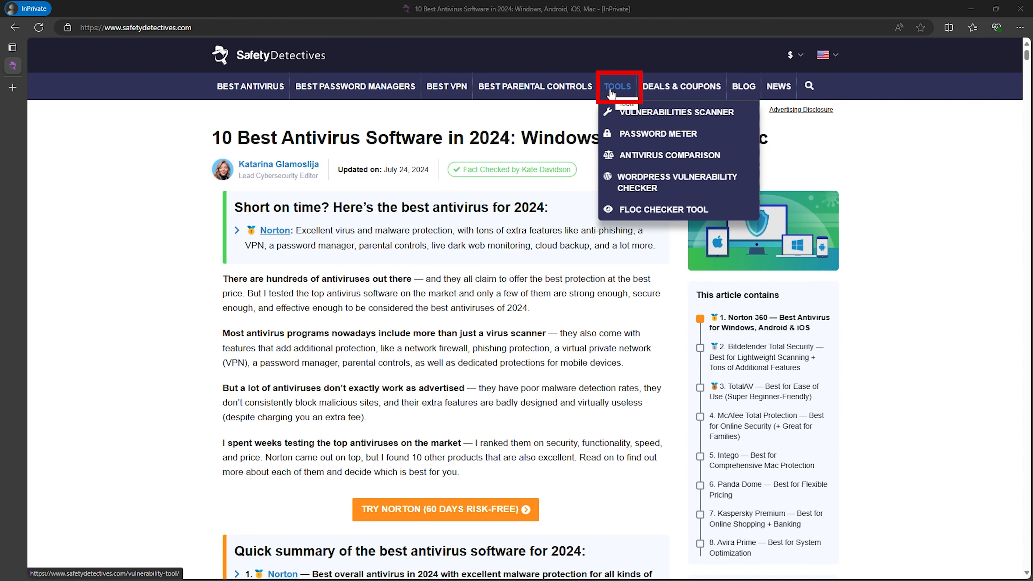
pyautogui.click(658, 134)
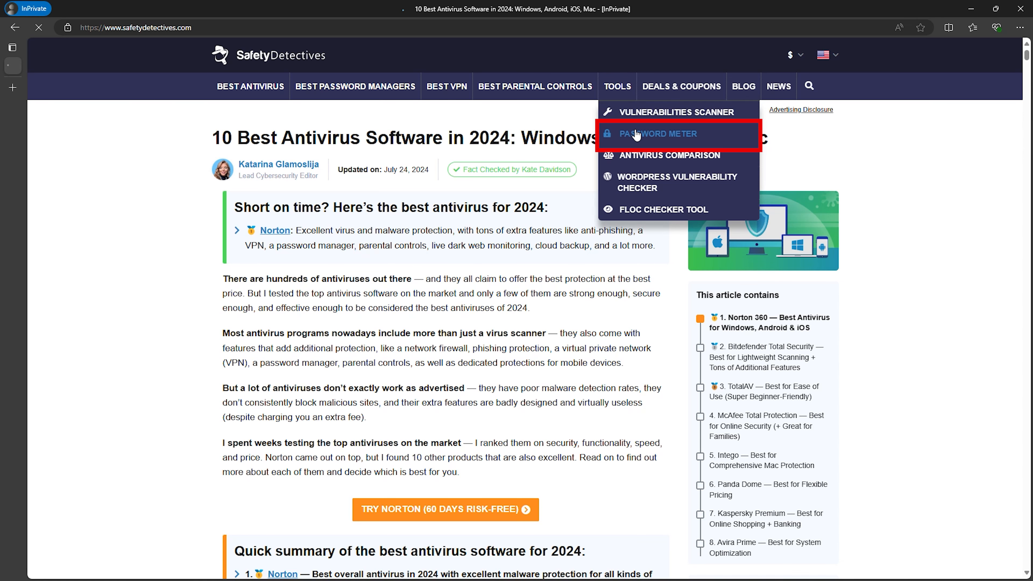
# Regenerate, lengthen passwords to 20 characters, and toggle lowercase letters off then back on
pyautogui.click(659, 134)
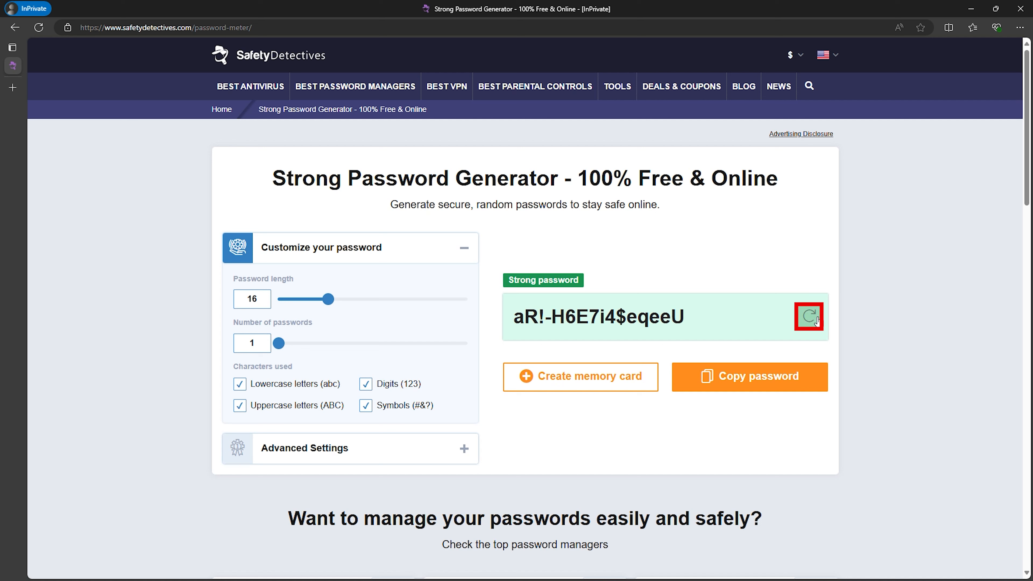
pyautogui.click(810, 317)
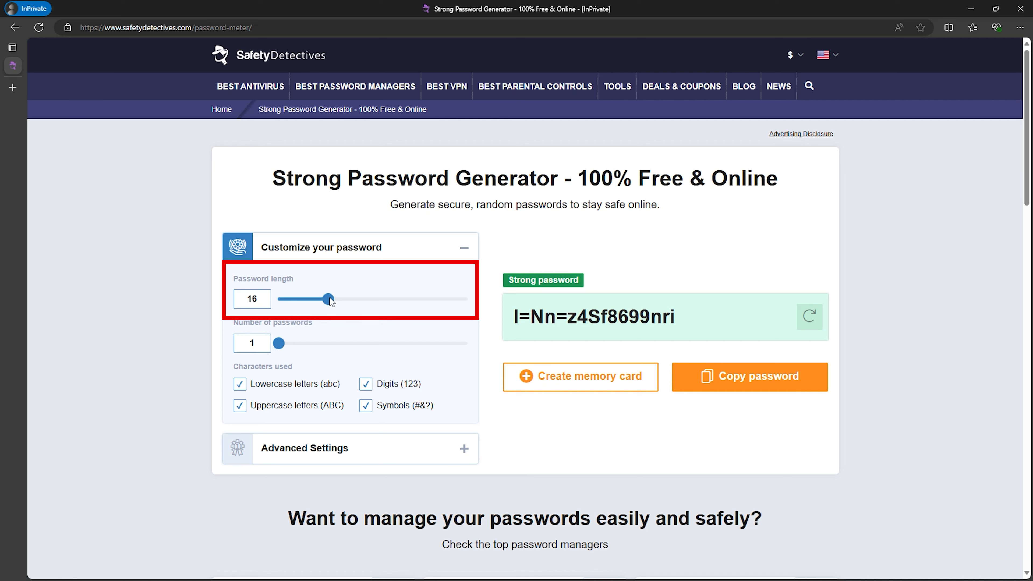
pyautogui.moveTo(279, 344); pyautogui.dragTo(295, 344)
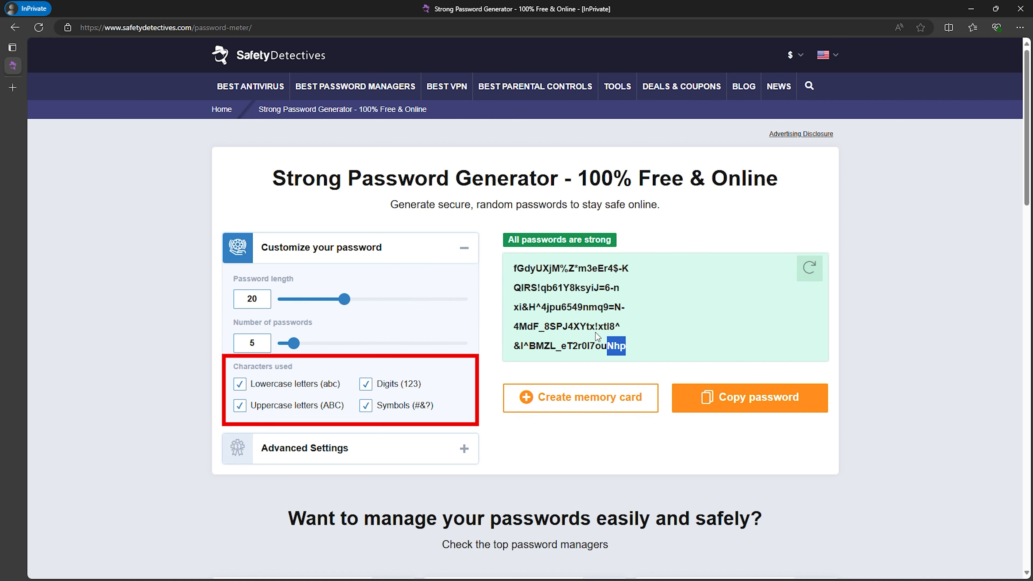
pyautogui.click(240, 384)
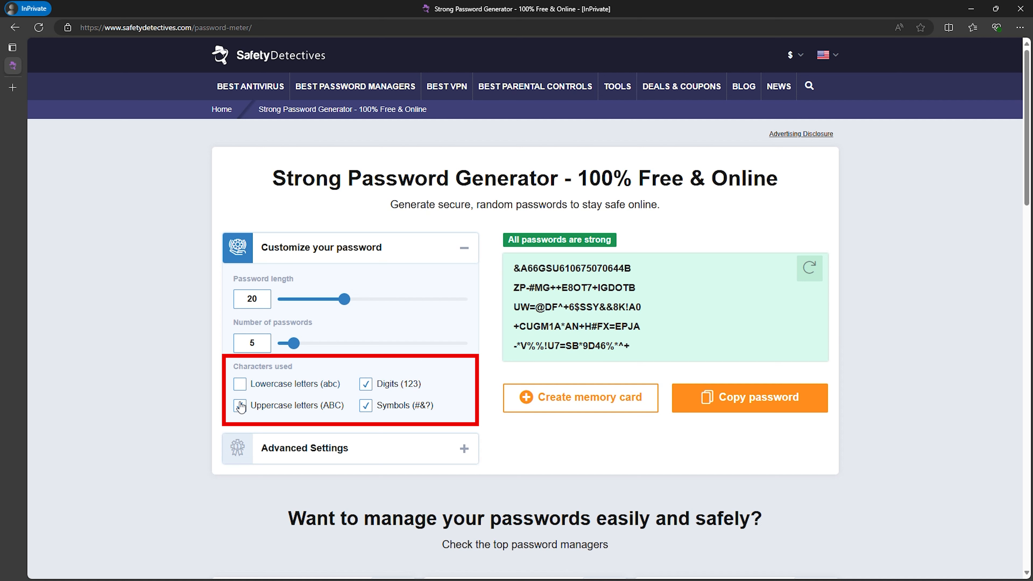
pyautogui.click(239, 405)
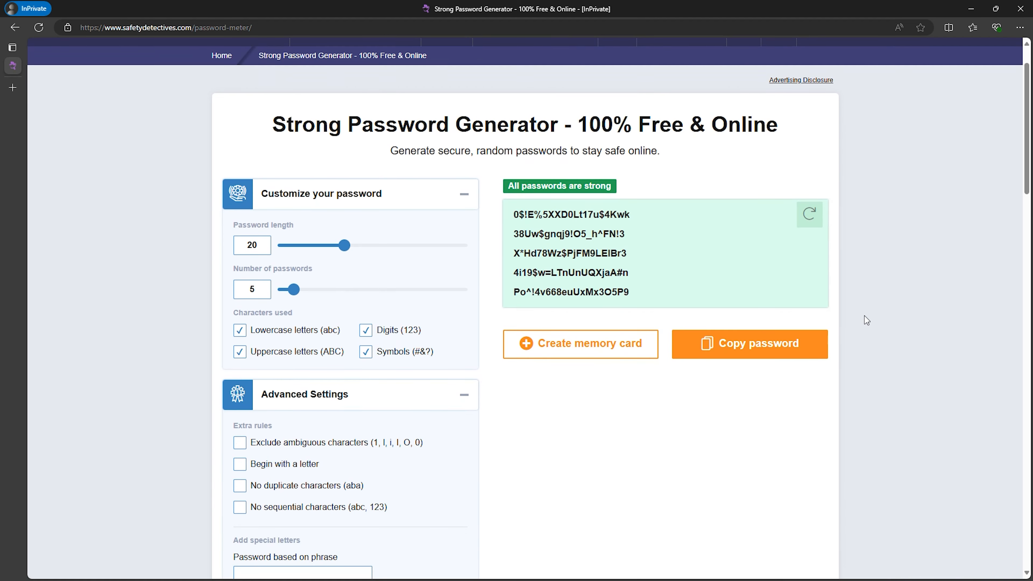
# Try 'PREFIX', 'SUFFI' and 'HRASE' in the prefix, suffix and phrase fields, then clear them
pyautogui.scroll(-3)
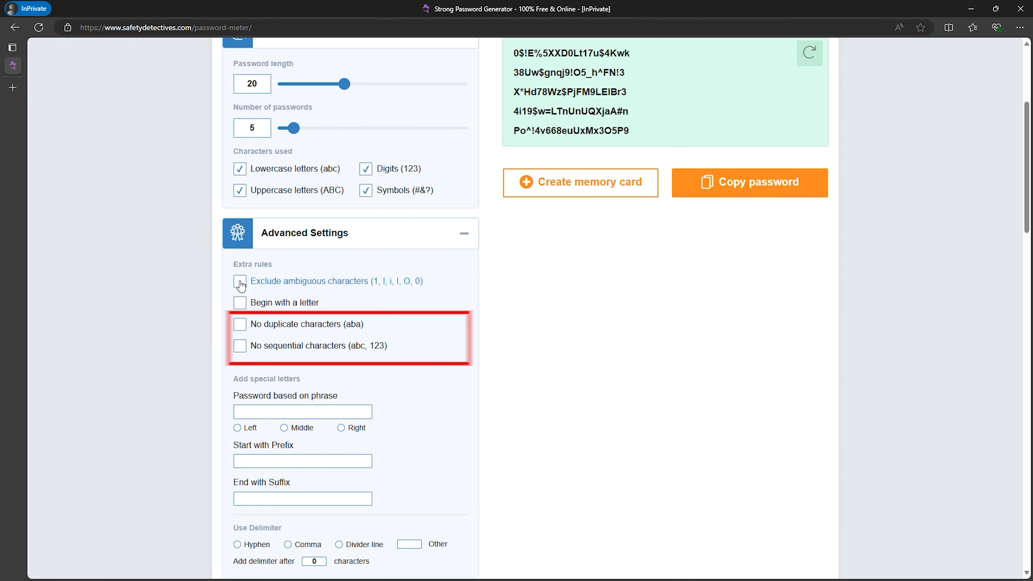
pyautogui.write('P')
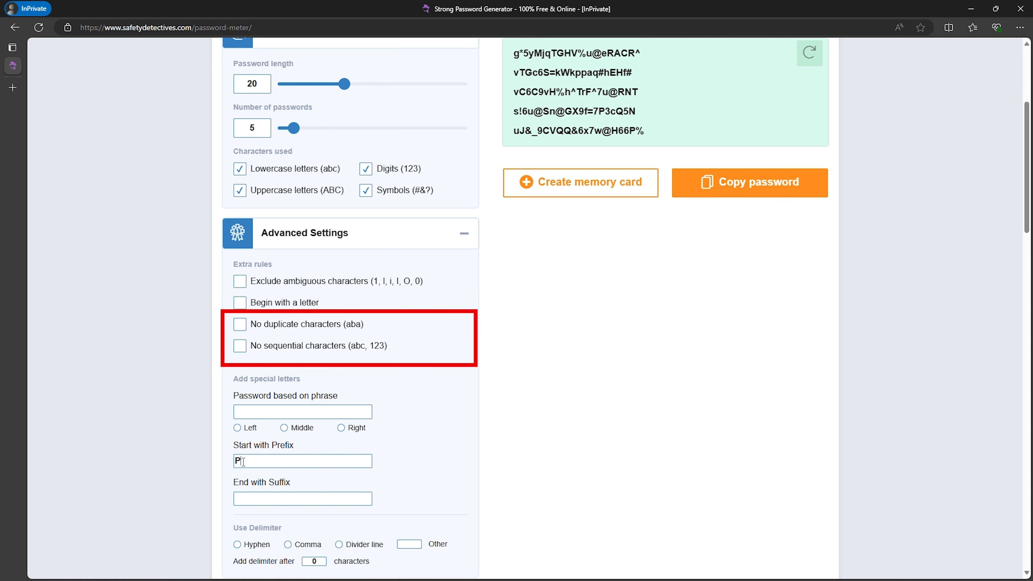
pyautogui.write('REFIX')
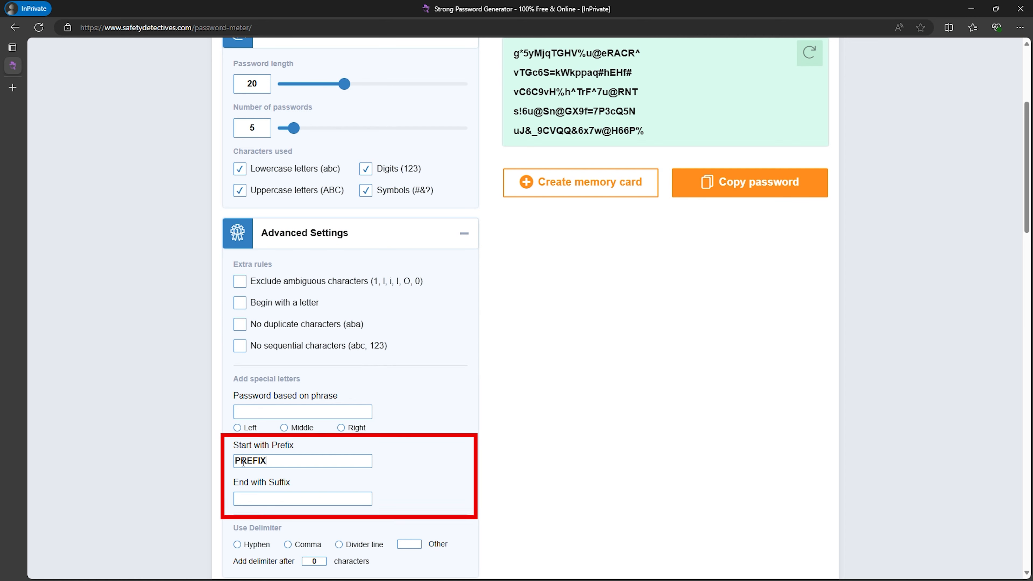
pyautogui.write('SUFFI')
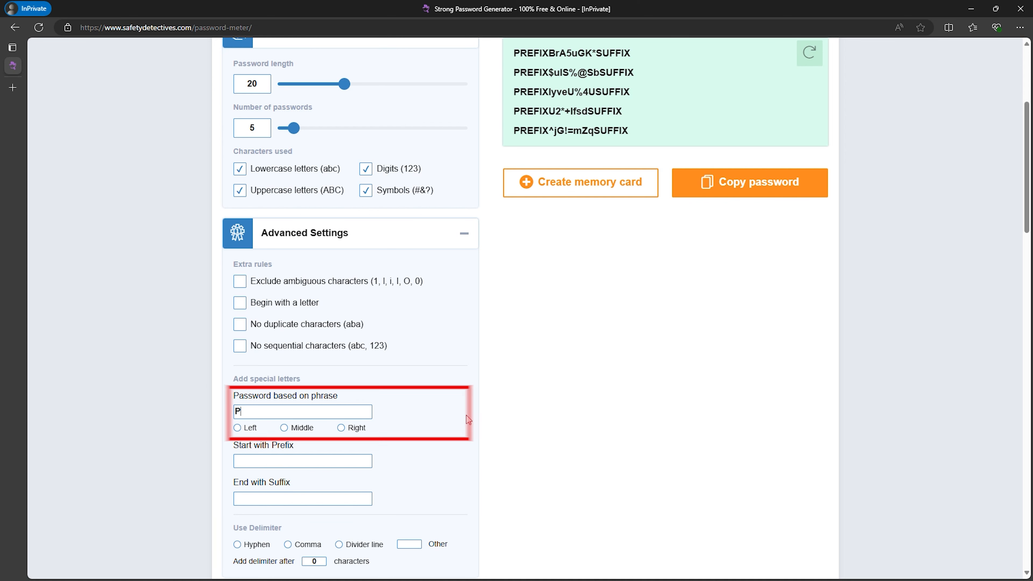
pyautogui.write('HRASE')
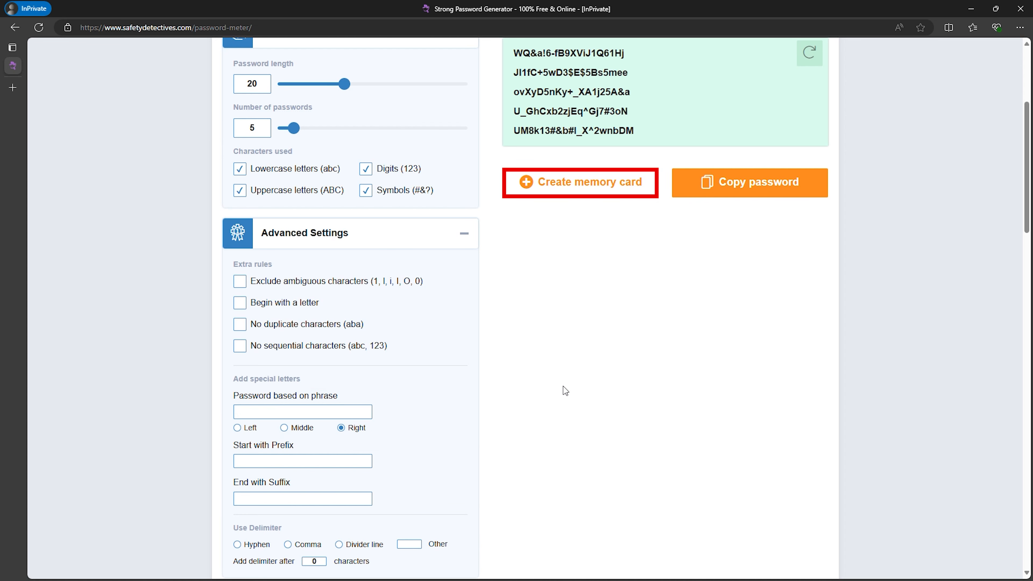
# Create a memory card from the passwords, then reload the page to defaults
pyautogui.click(579, 182)
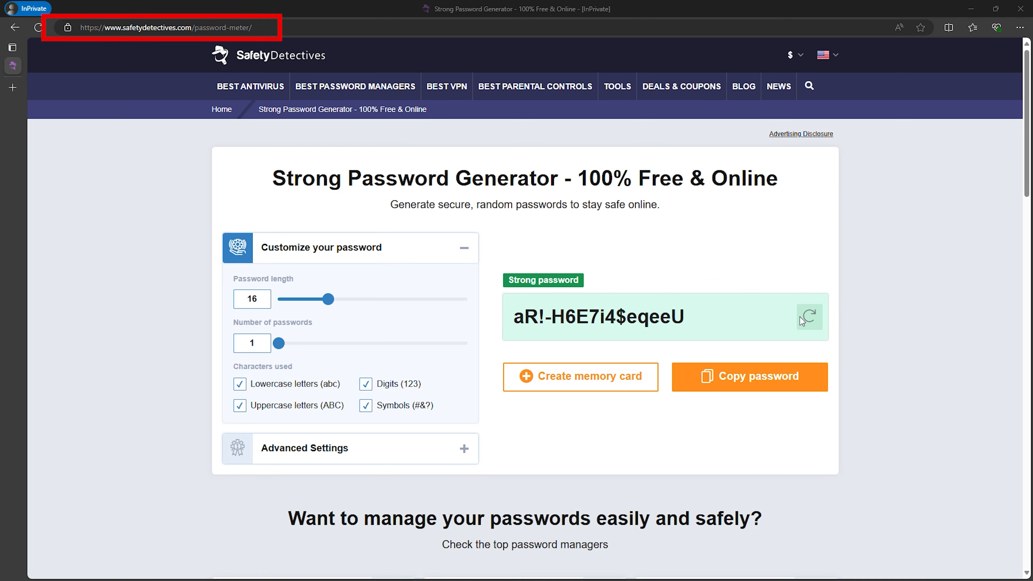
# Regenerate and set password length 20 with five passwords, all rated strong
pyautogui.click(810, 317)
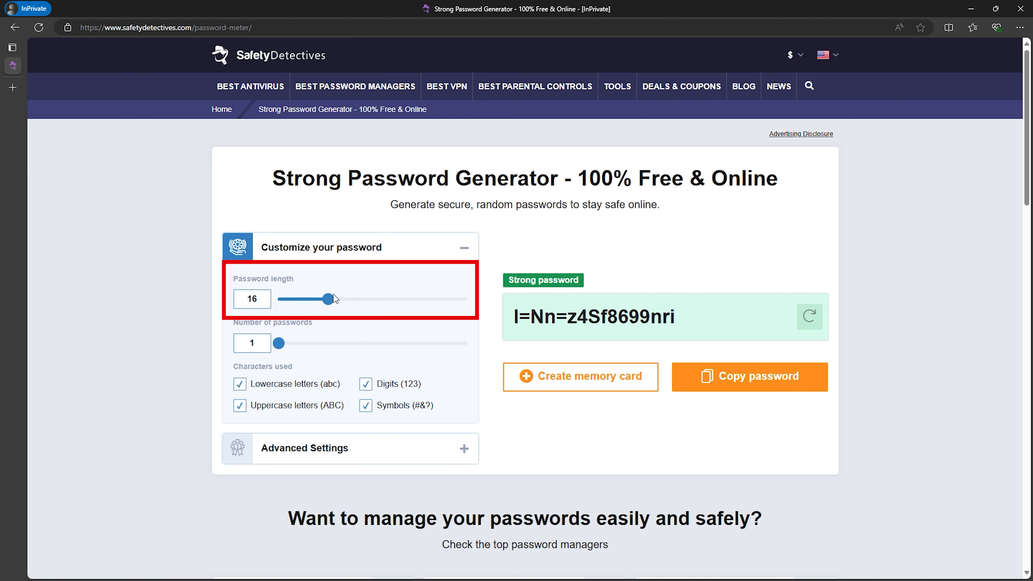
pyautogui.moveTo(279, 343); pyautogui.dragTo(297, 343)
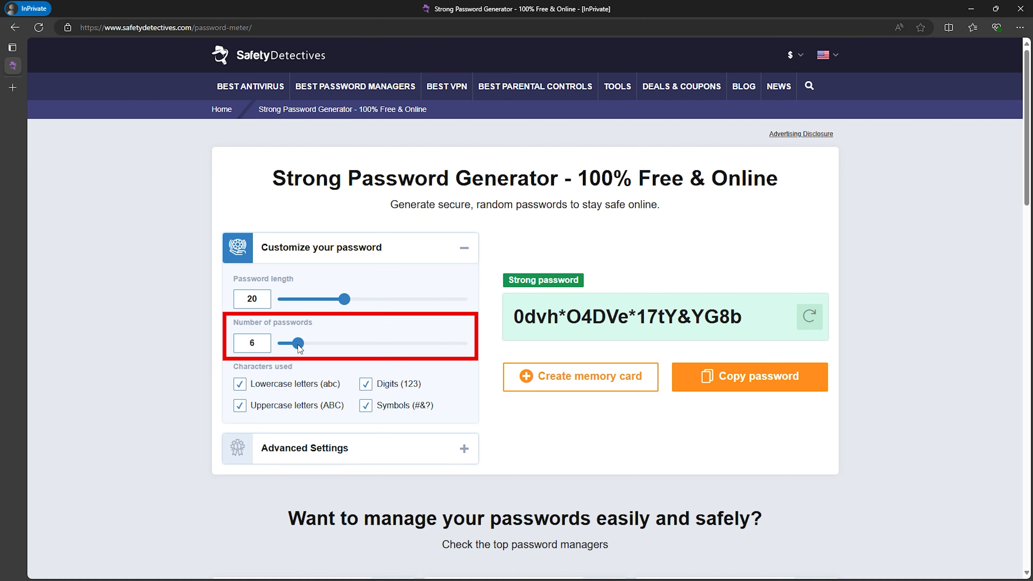
pyautogui.moveTo(294, 344); pyautogui.dragTo(288, 343)
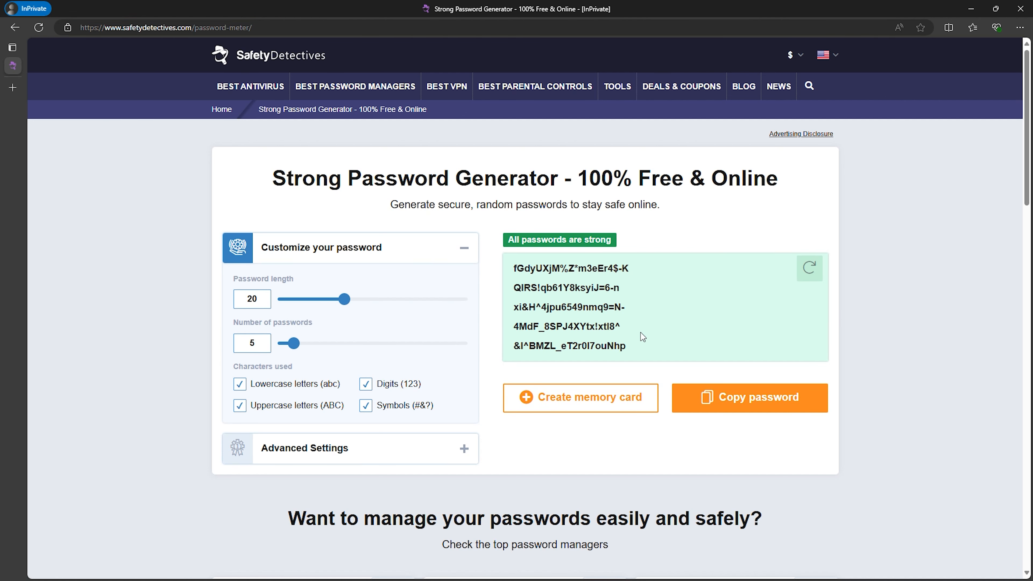